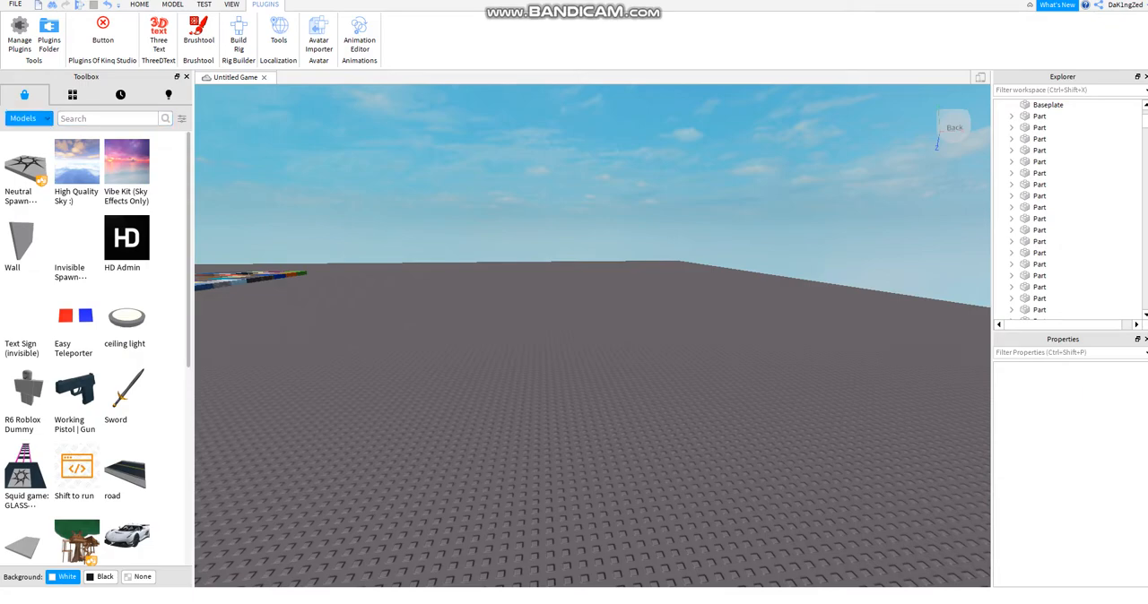
- Search the Toolbox Plugins category for ThreeDText, which returns no results
click(29, 118)
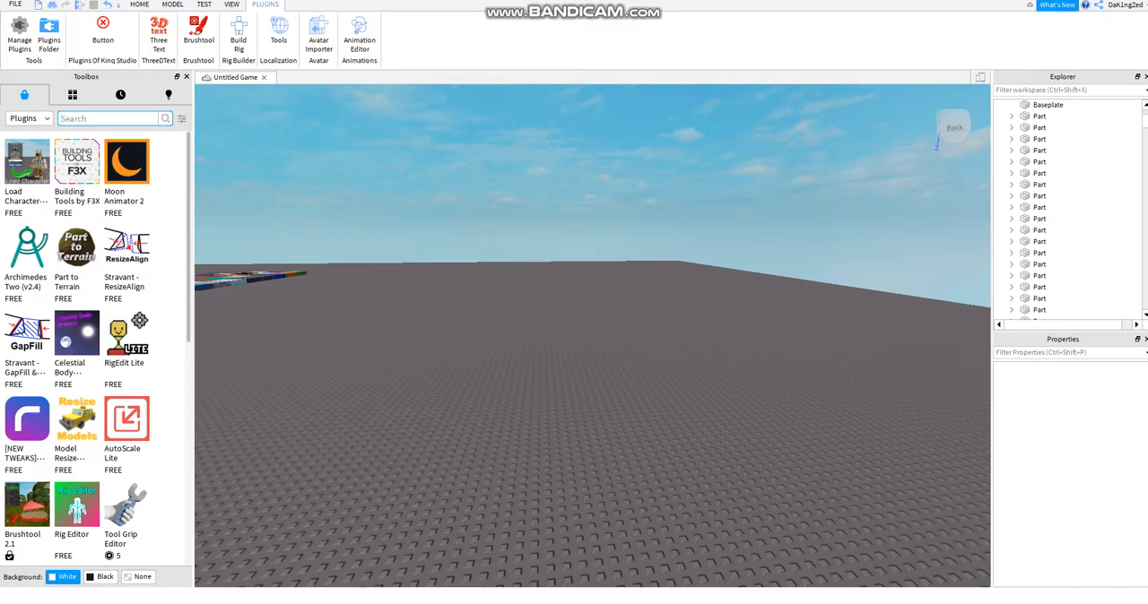
text(ThreeDText)
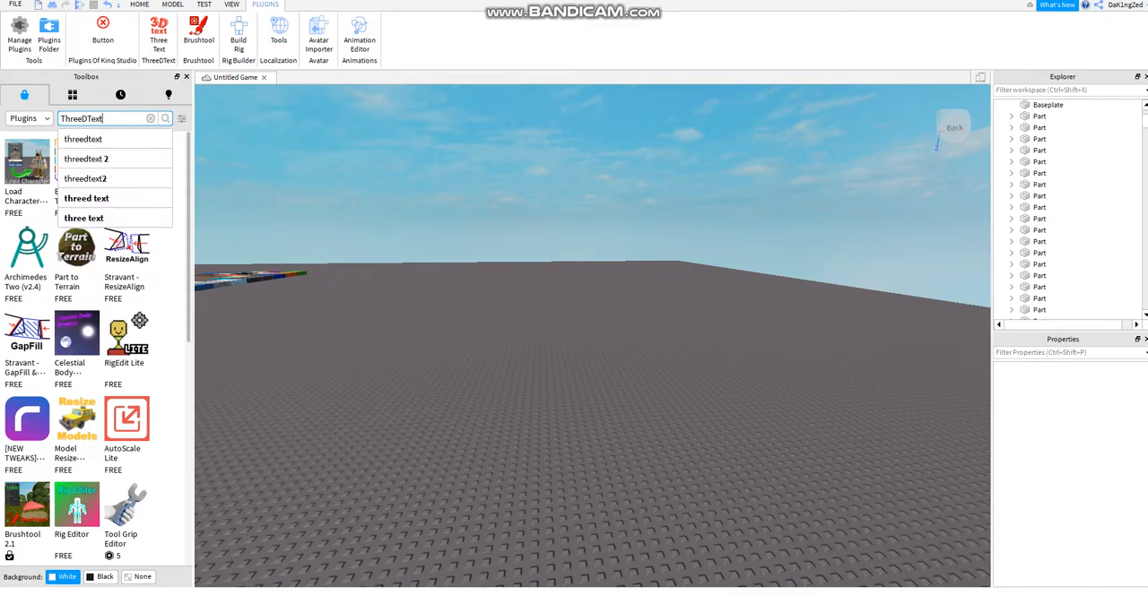
click(165, 119)
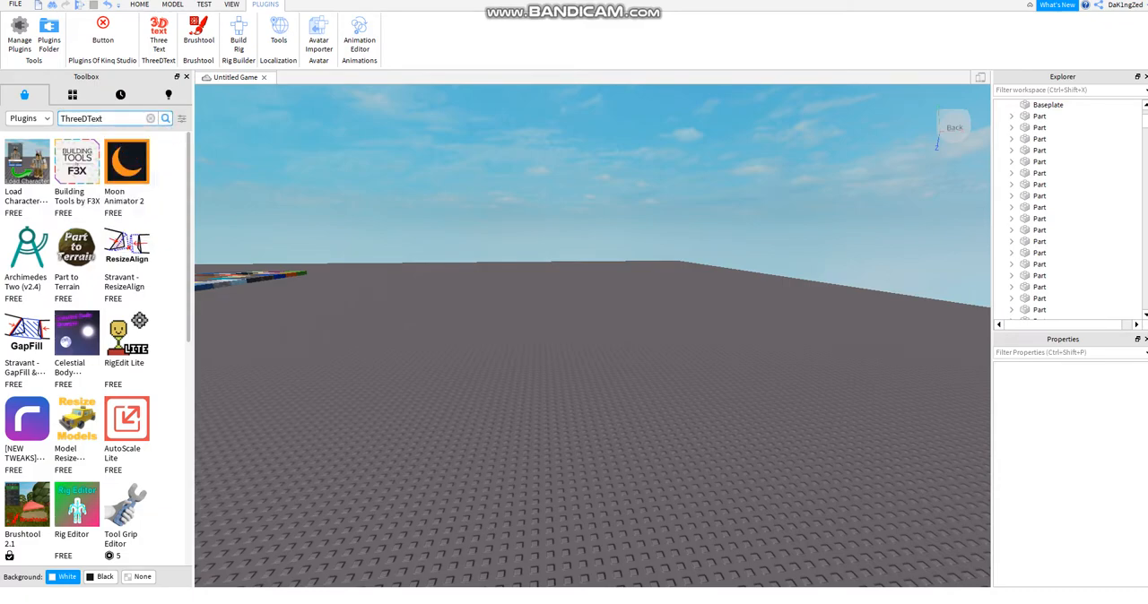
click(165, 117)
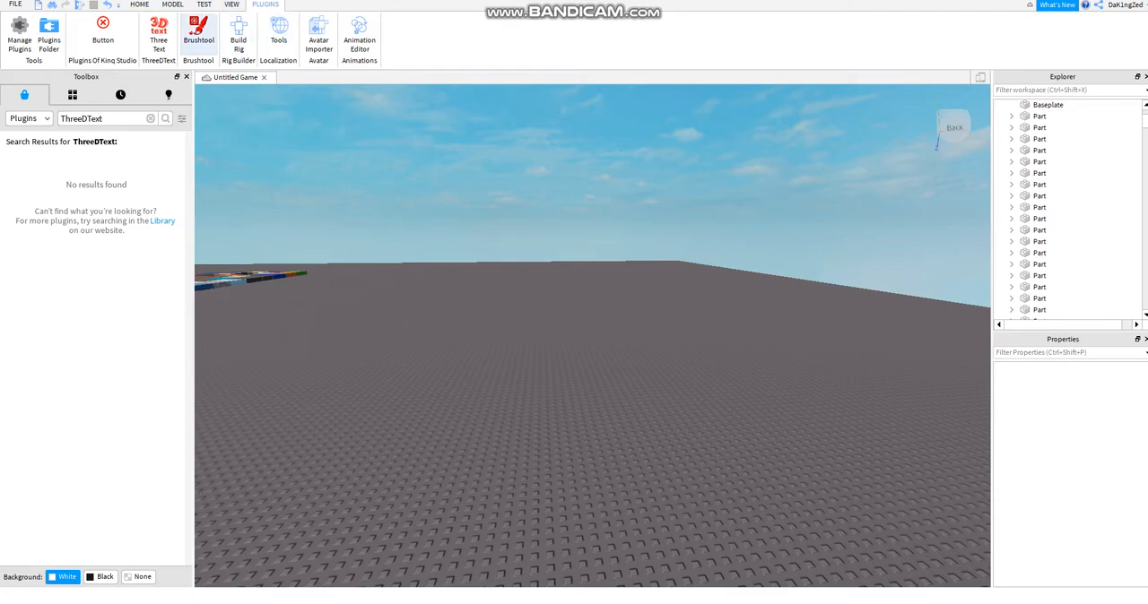
- Start the ThreeDText plugin and drop a new ThreeDTextObject onto the baseplate
click(159, 34)
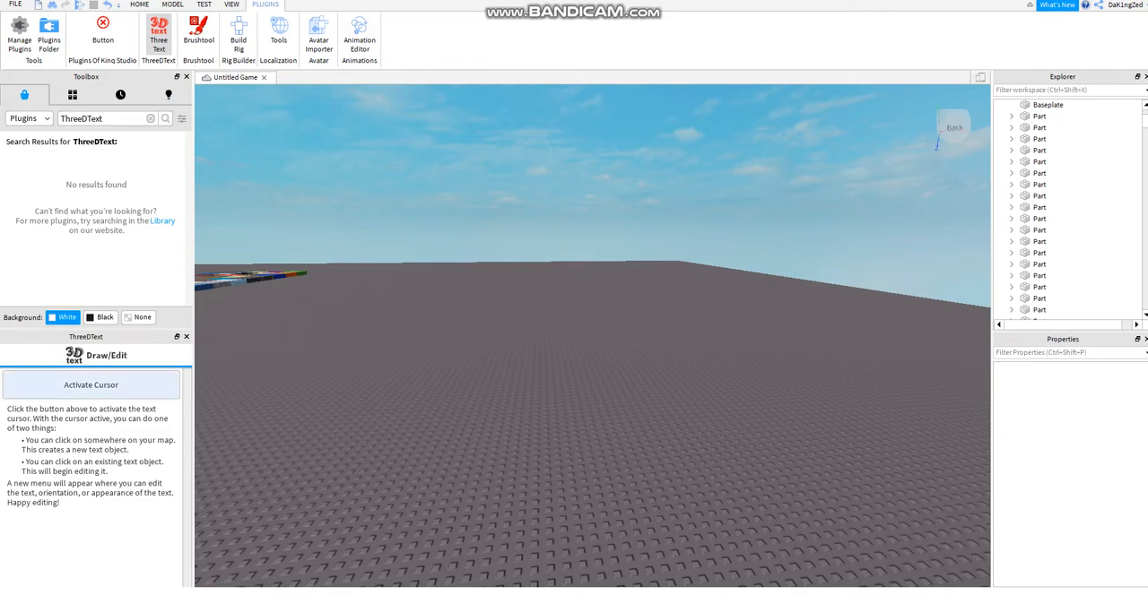
click(90, 384)
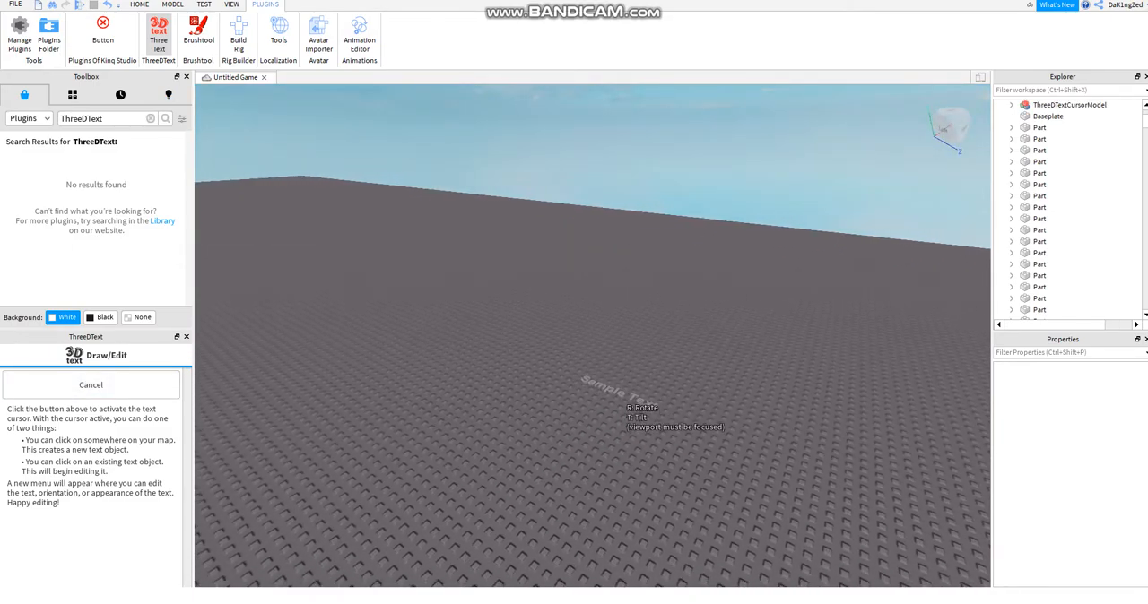
click(608, 390)
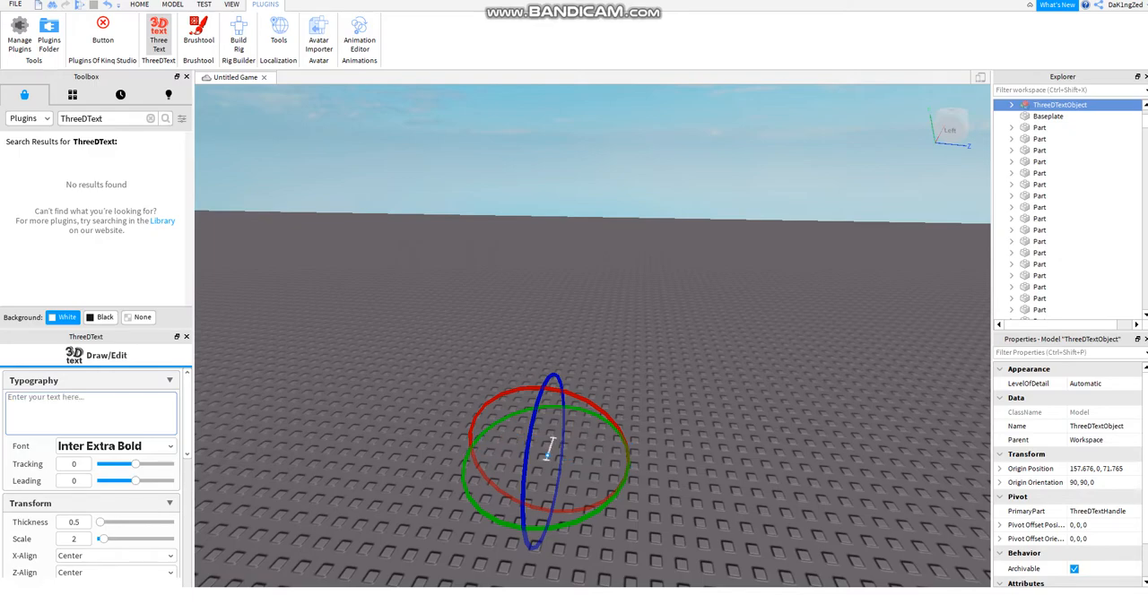
- Make the text read 'Obby' in Lobster 1.3, with leading raised to about 0.11
text(Obv)
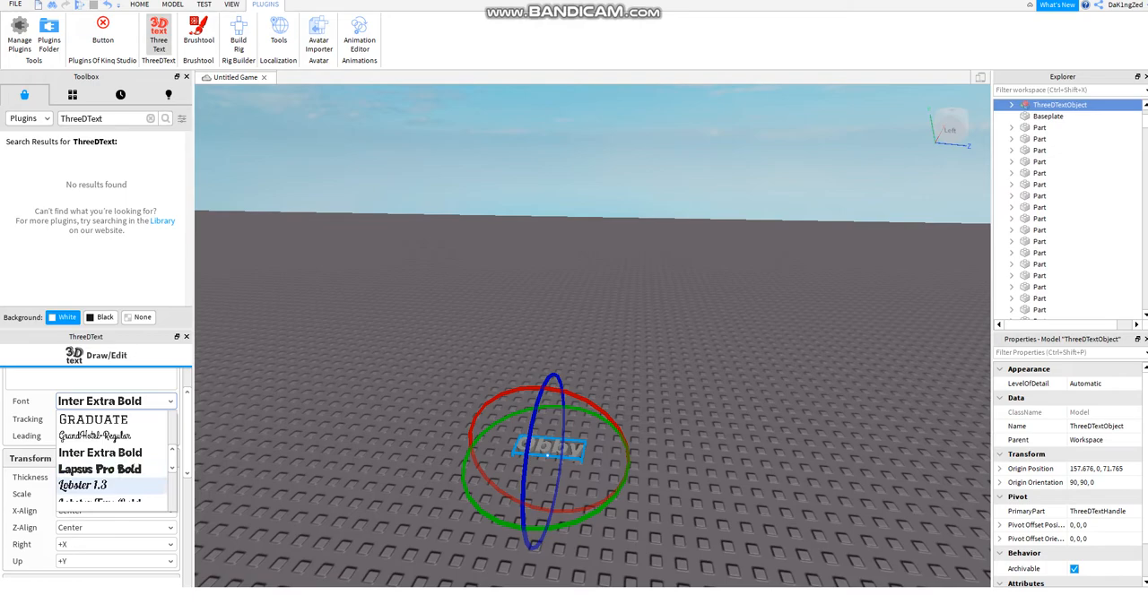
click(82, 484)
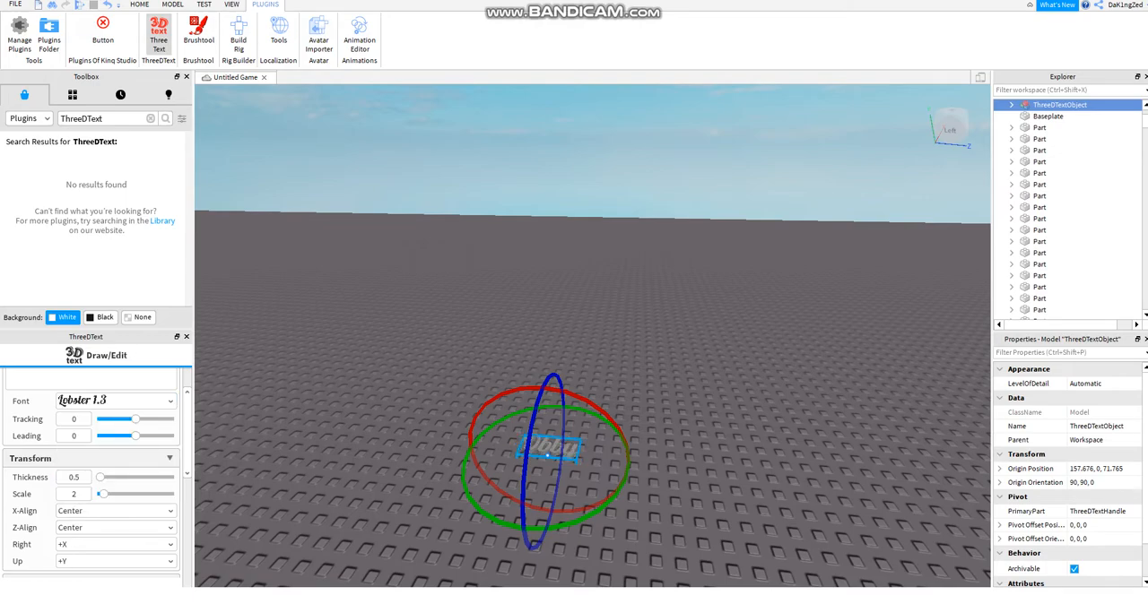
drag(135, 418, 124, 419)
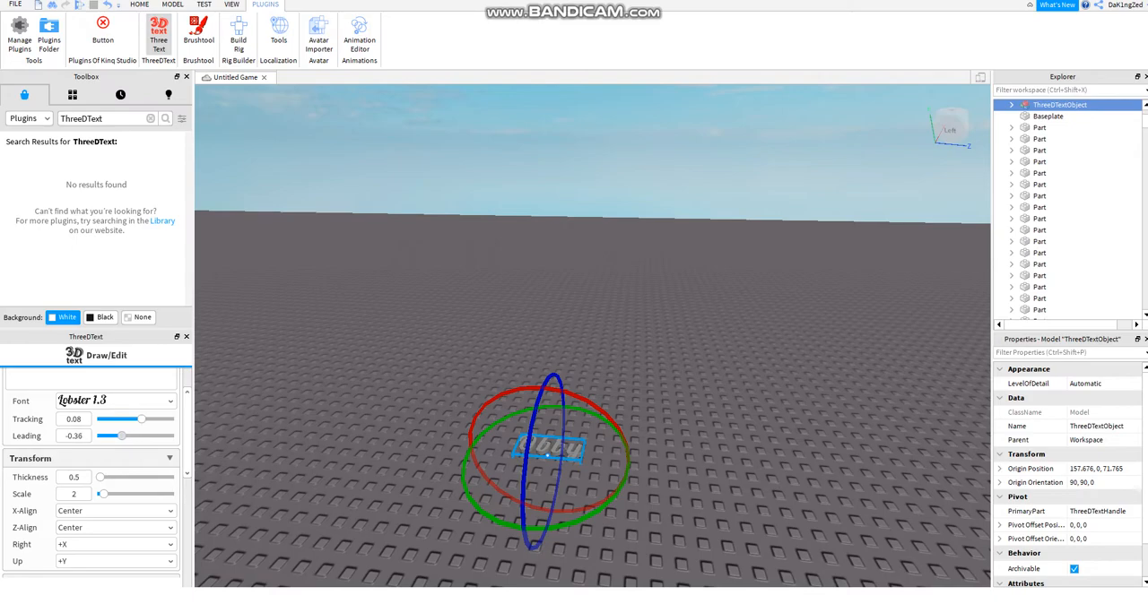
drag(121, 435, 139, 436)
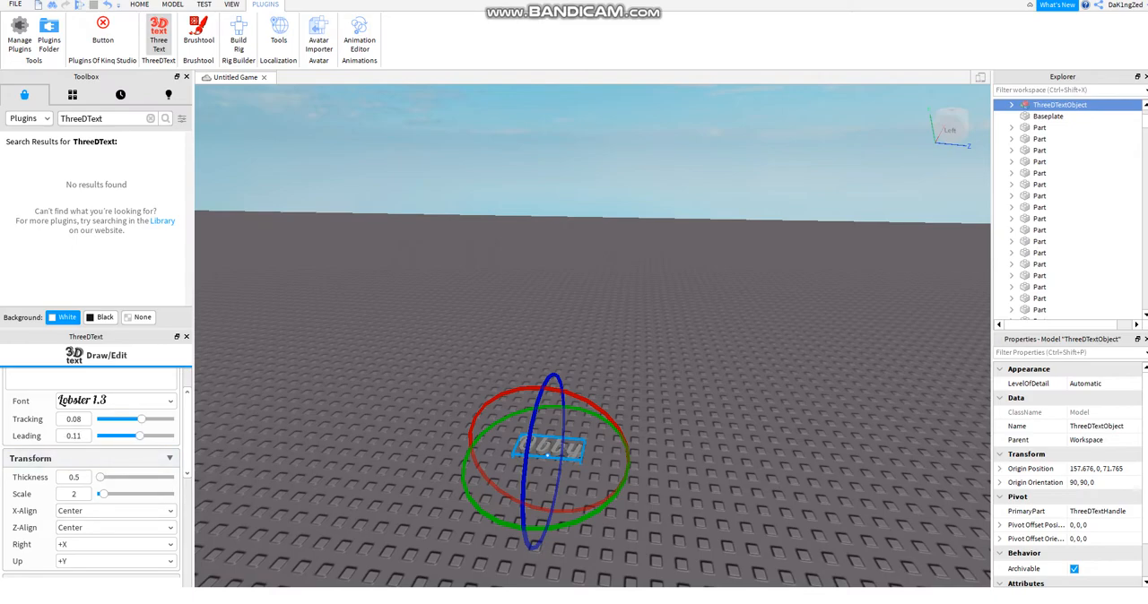
drag(100, 476, 118, 476)
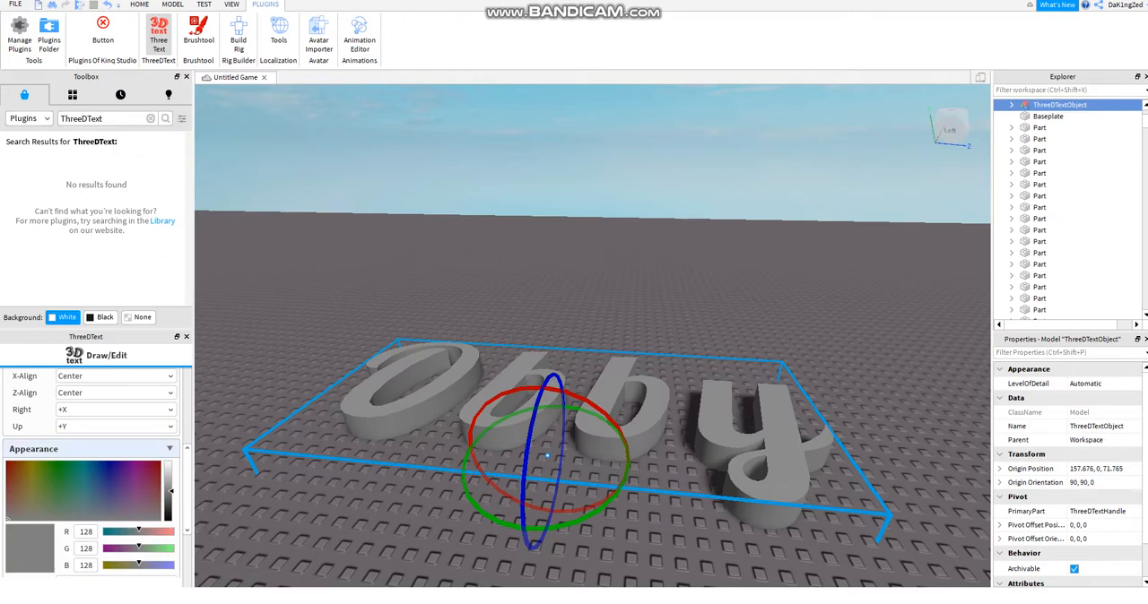
- Colour the text blue (33, 77, 128), keep MeshPart mode, and choose Neon material
click(97, 387)
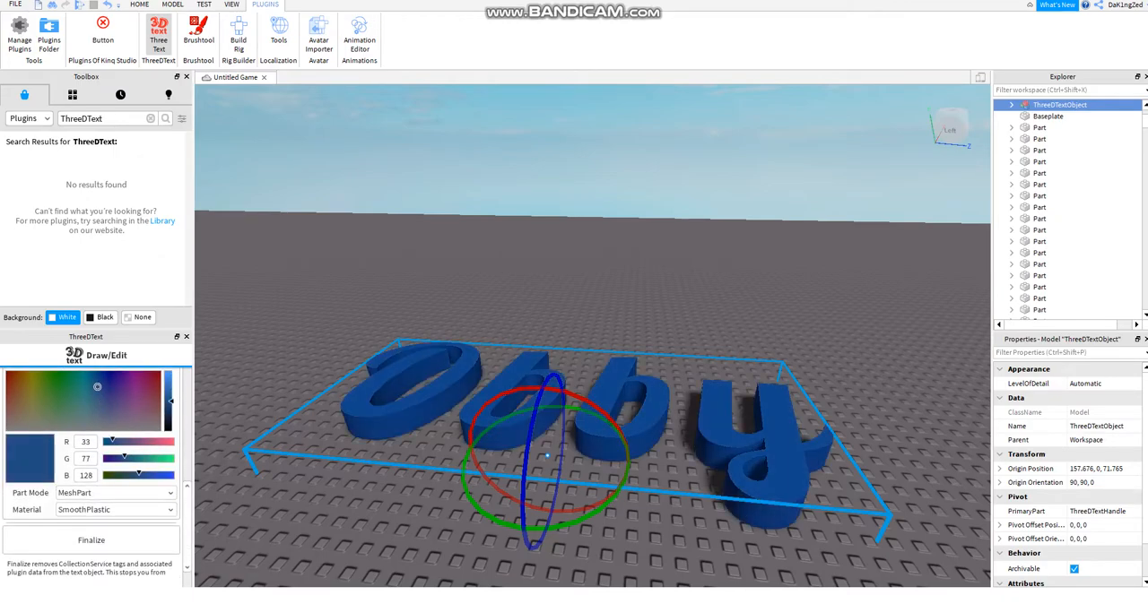
click(111, 510)
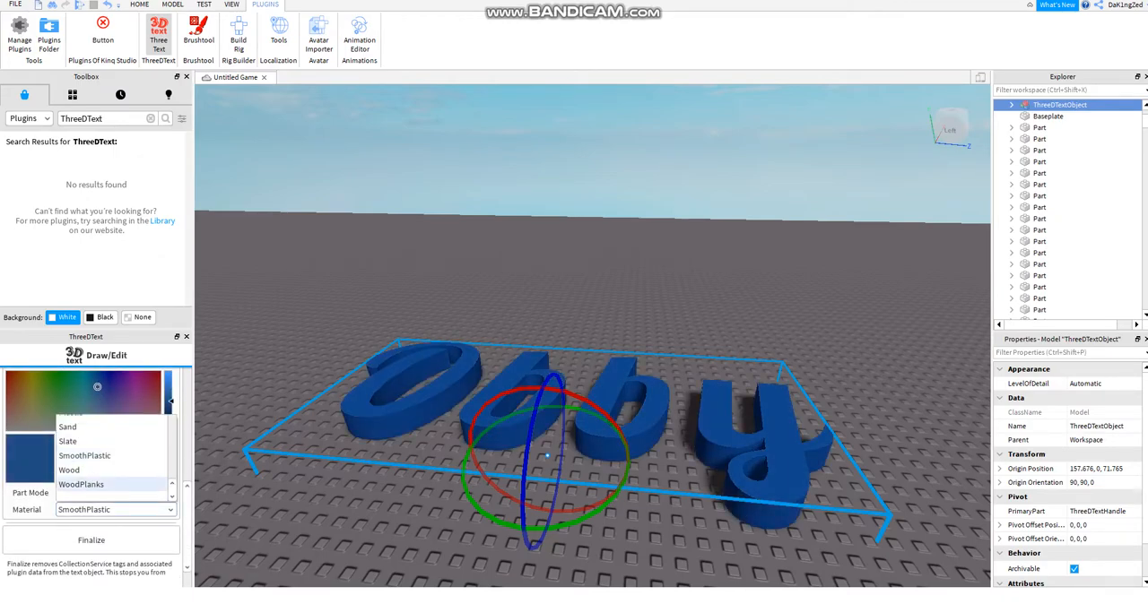
click(112, 492)
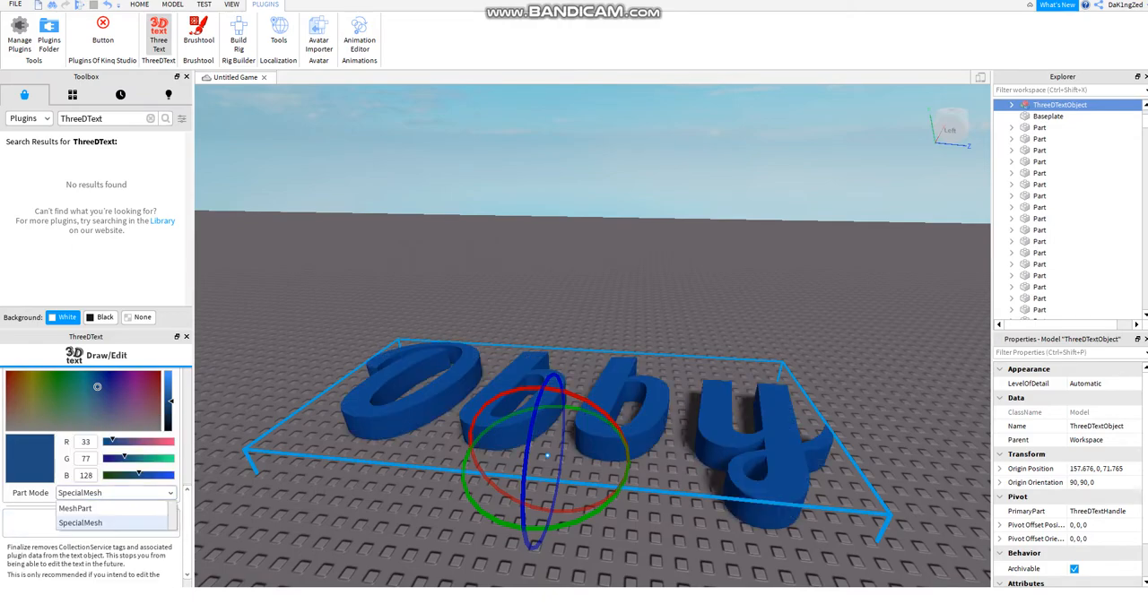
click(94, 524)
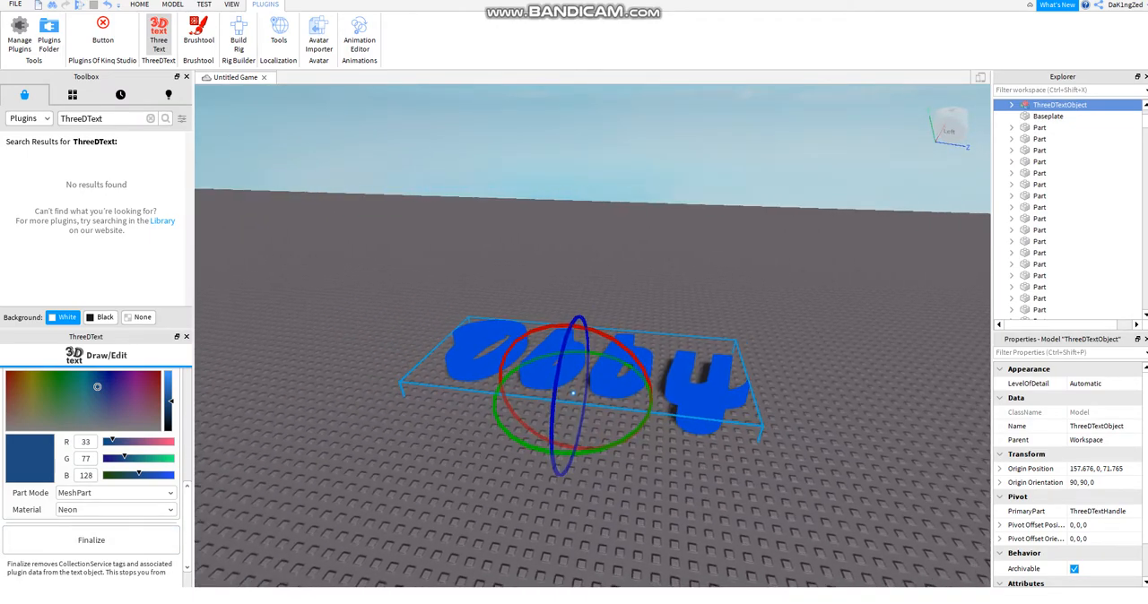
click(112, 509)
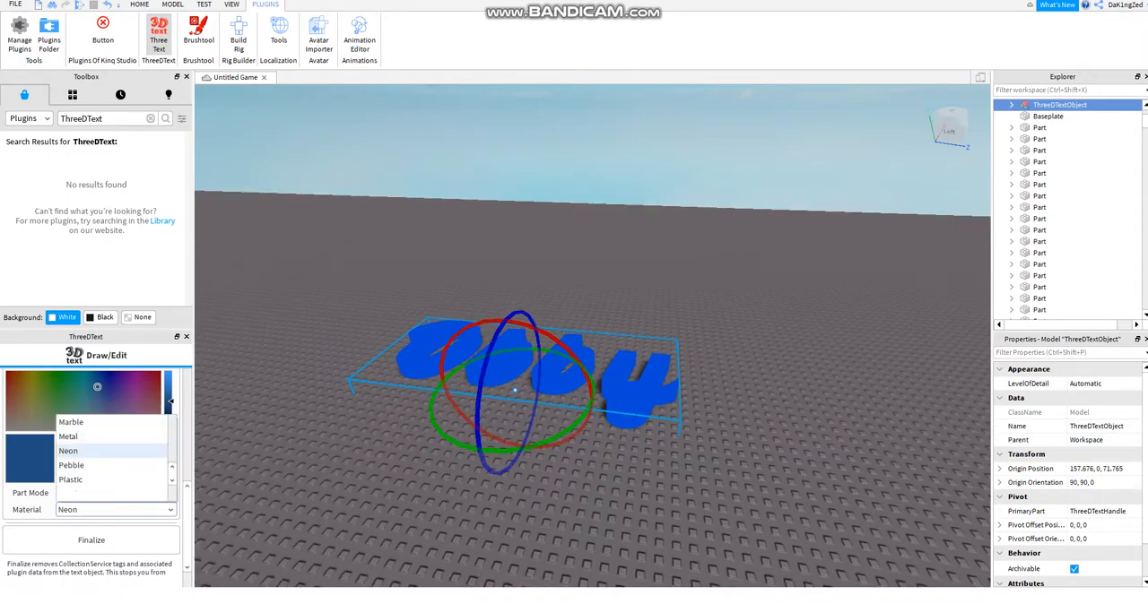